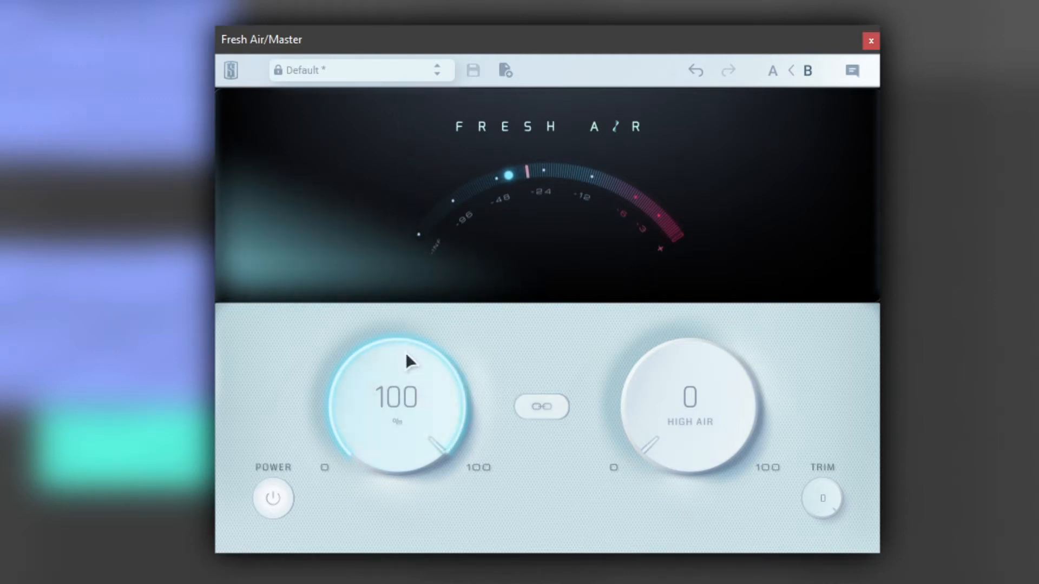
# Toggle the Power button to bypass and re-enable the effect, comparing dry and processed signal.
pyautogui.click(272, 498)
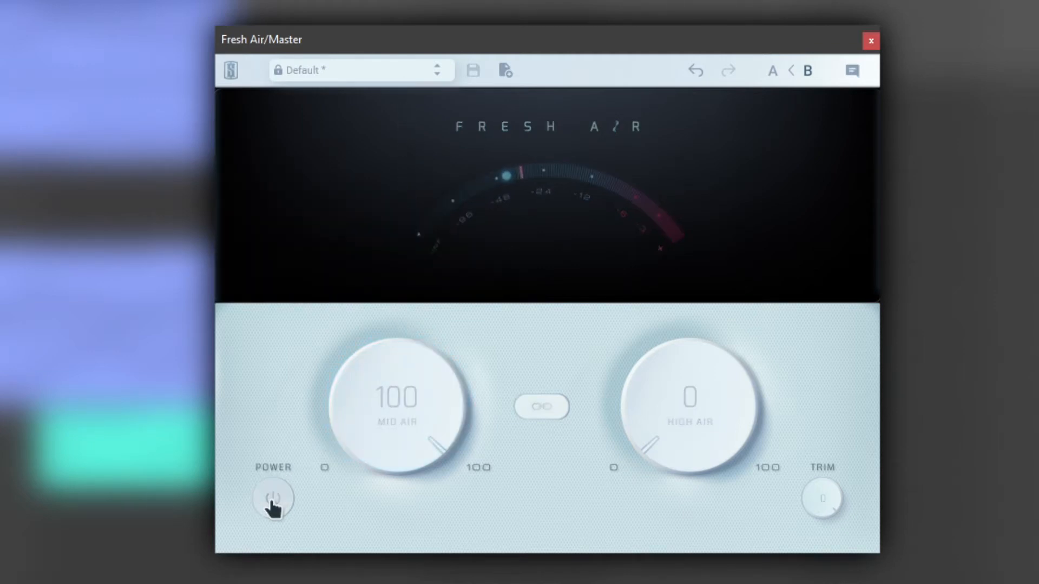
pyautogui.click(271, 498)
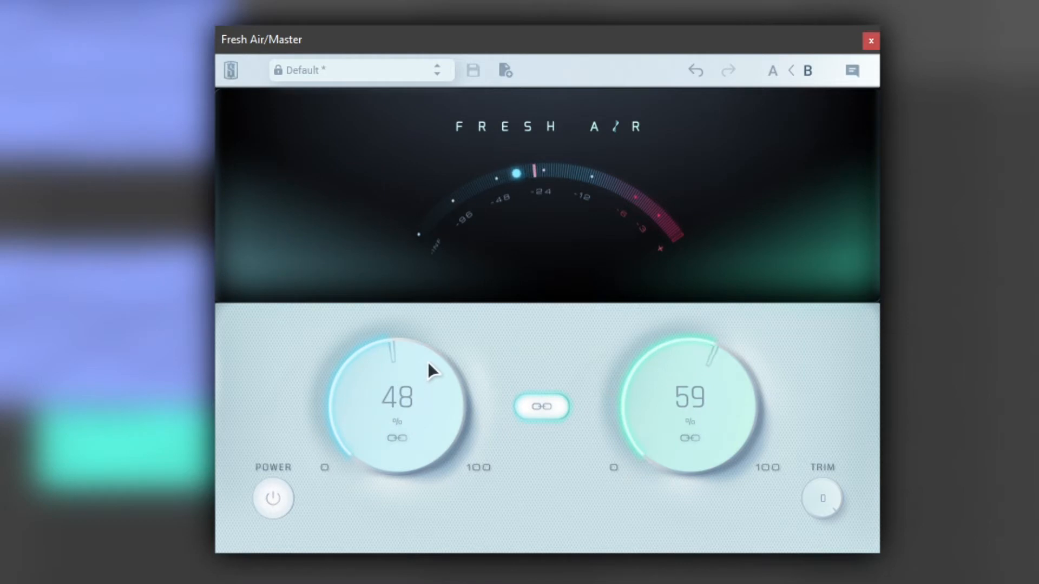
pyautogui.click(272, 498)
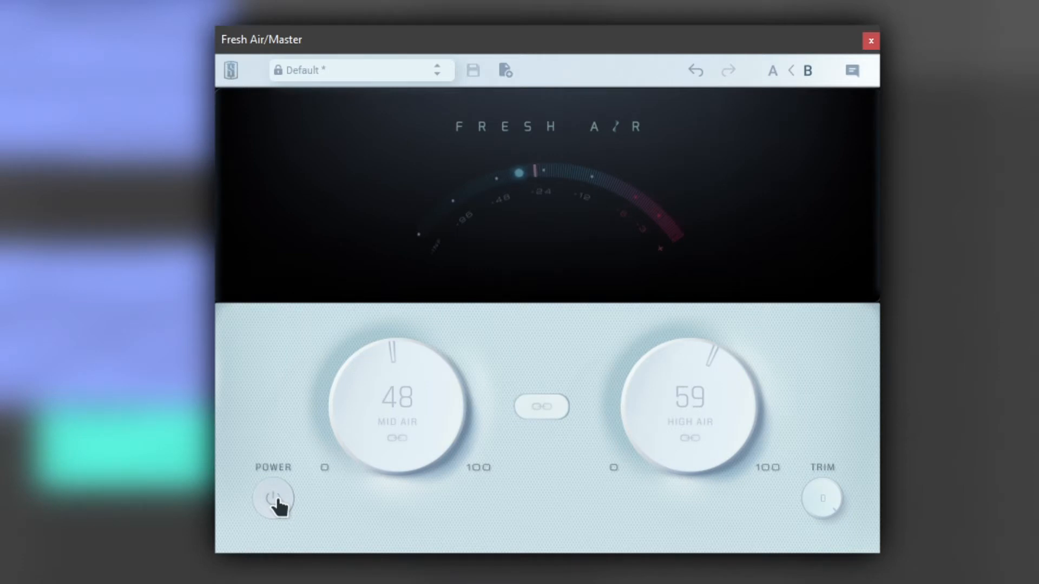
pyautogui.click(272, 497)
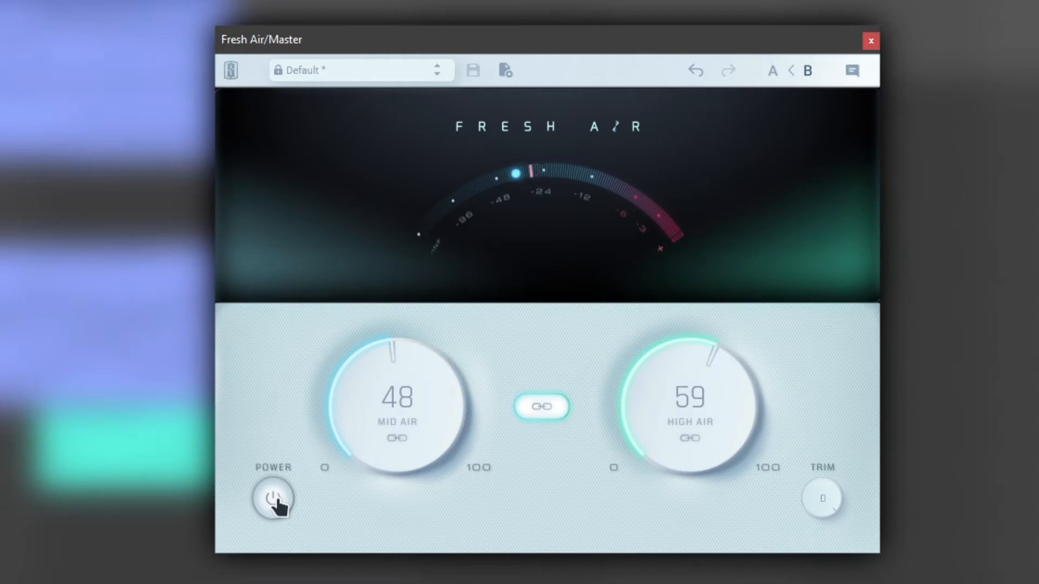
pyautogui.click(272, 497)
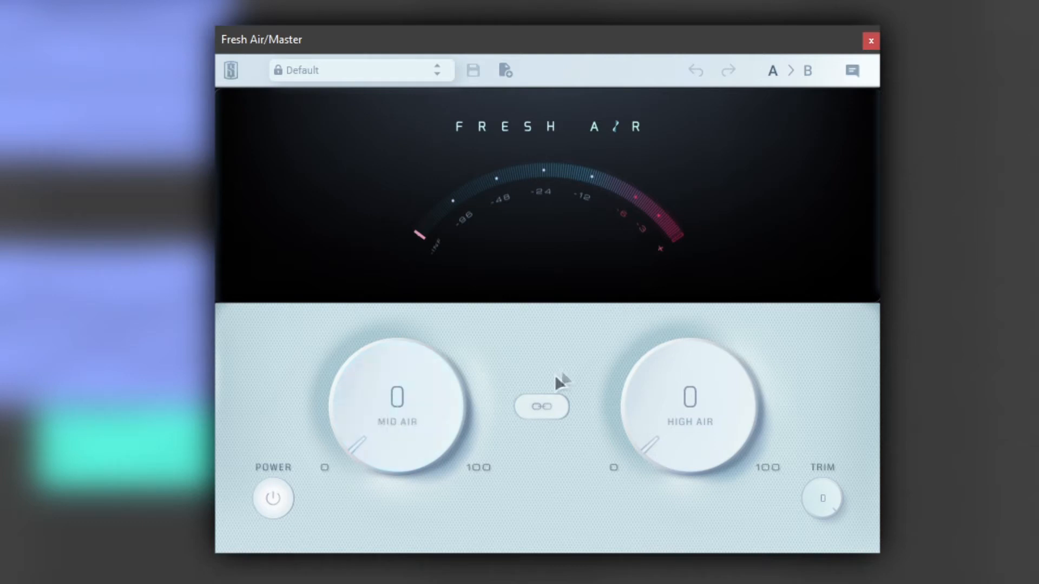
pyautogui.moveTo(799, 390)
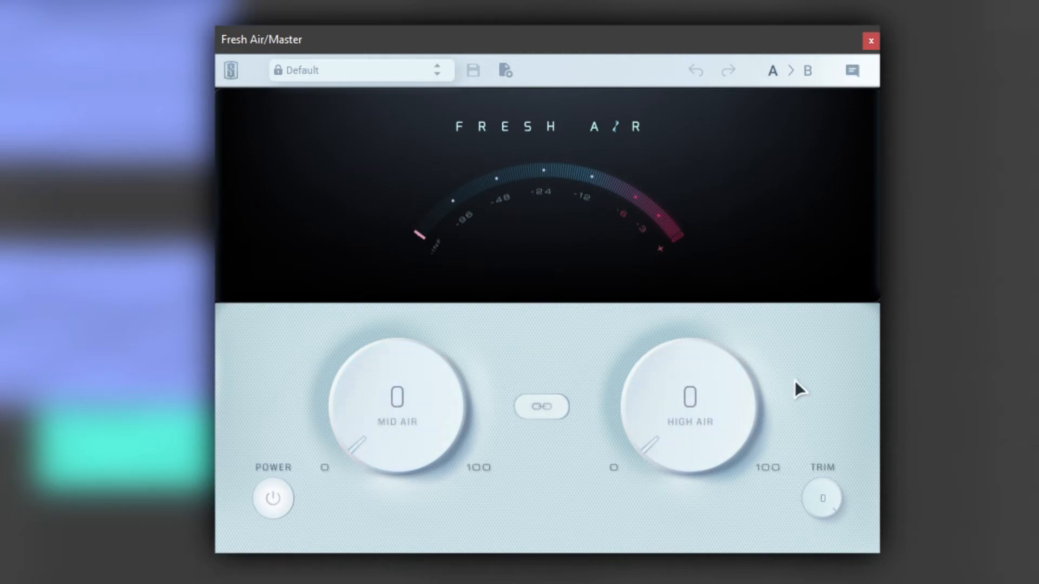
pyautogui.moveTo(692, 437)
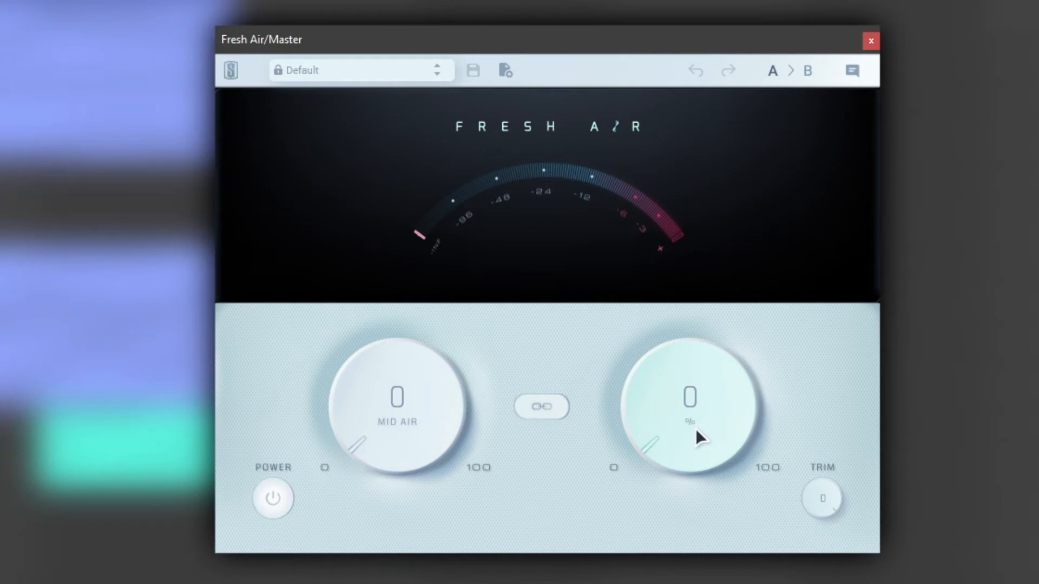
pyautogui.moveTo(693, 442)
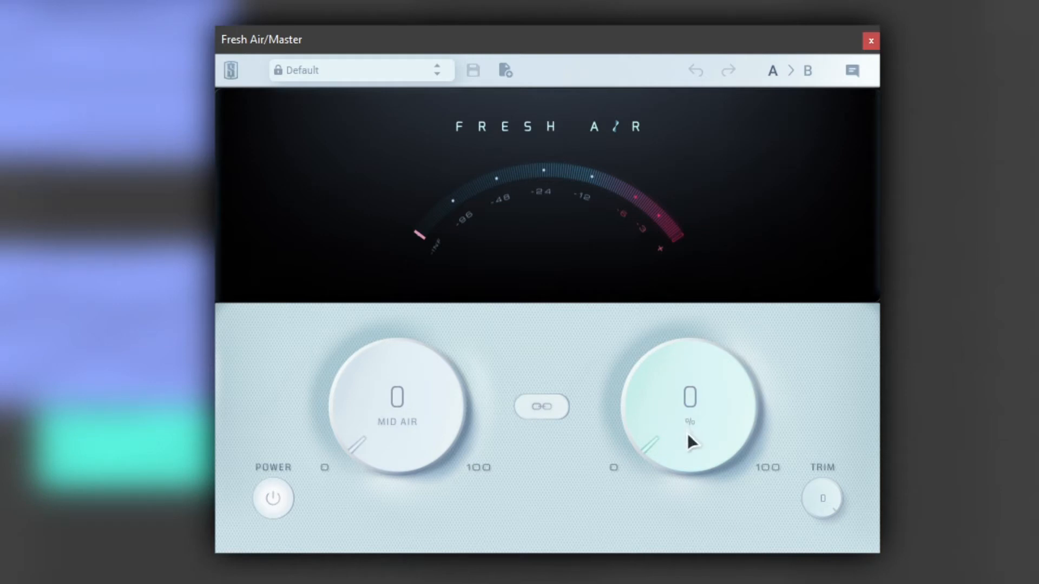
pyautogui.moveTo(691, 468)
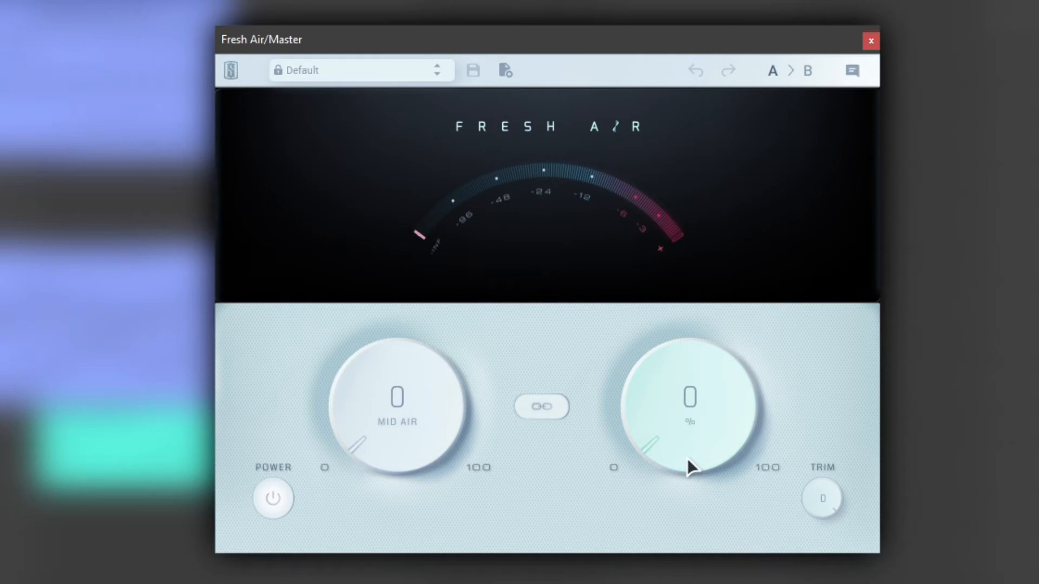
pyautogui.moveTo(676, 465)
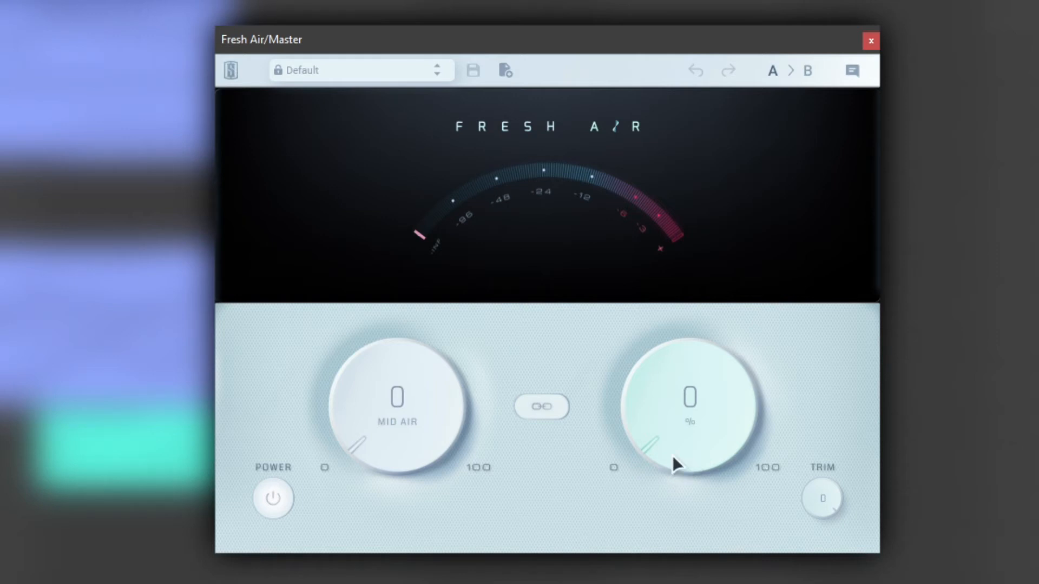
pyautogui.moveTo(576, 440)
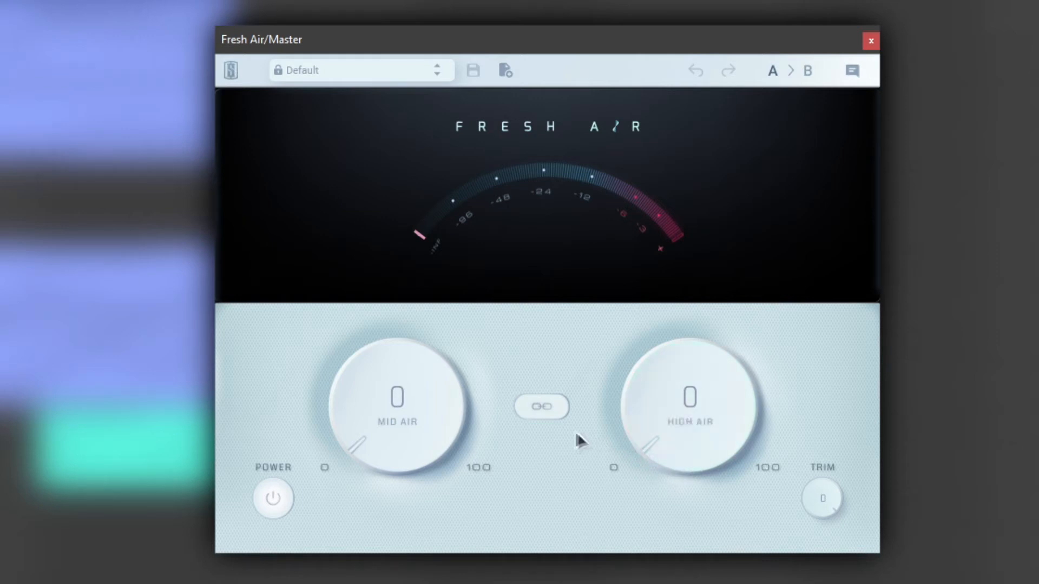
# Toggle the link between Mid Air and High Air off and on, leaving them linked.
pyautogui.click(540, 406)
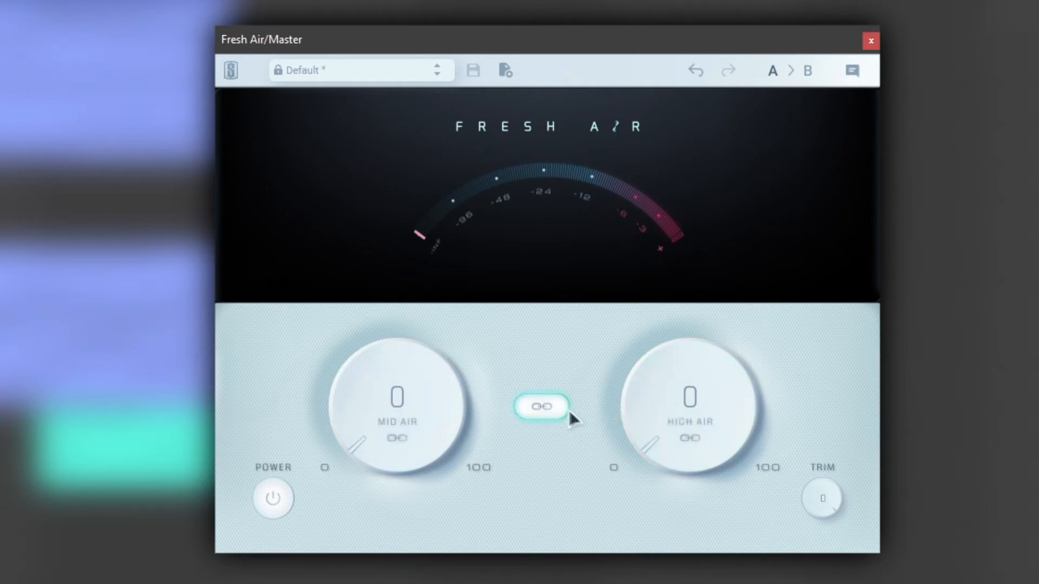
pyautogui.click(540, 406)
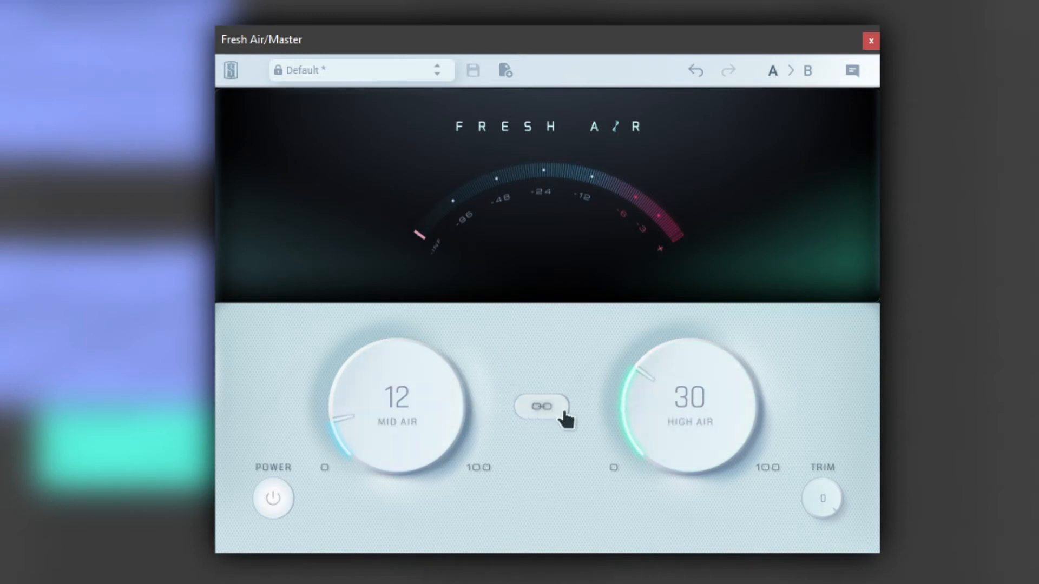
pyautogui.click(541, 408)
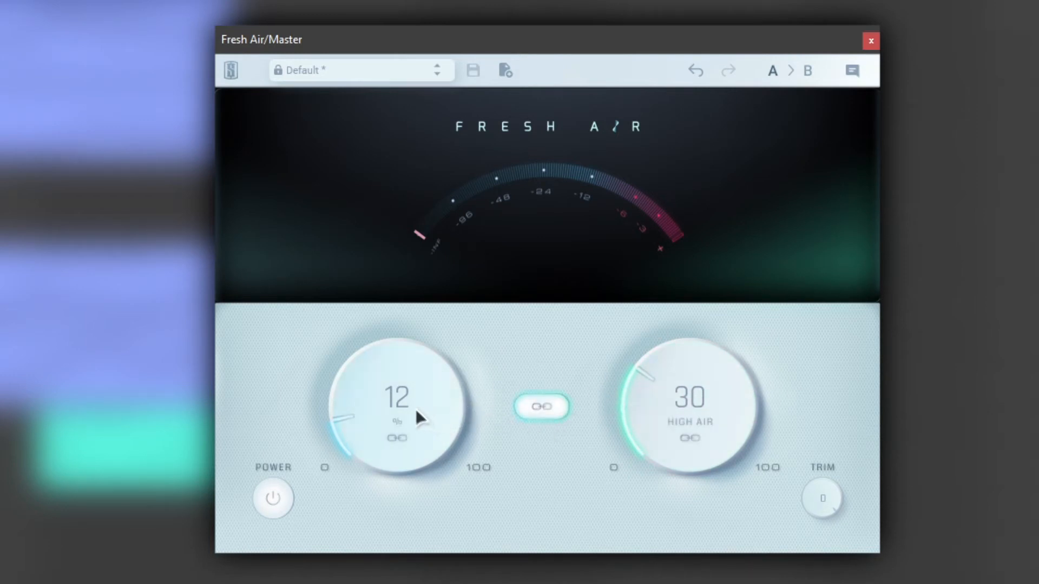
pyautogui.moveTo(495, 429)
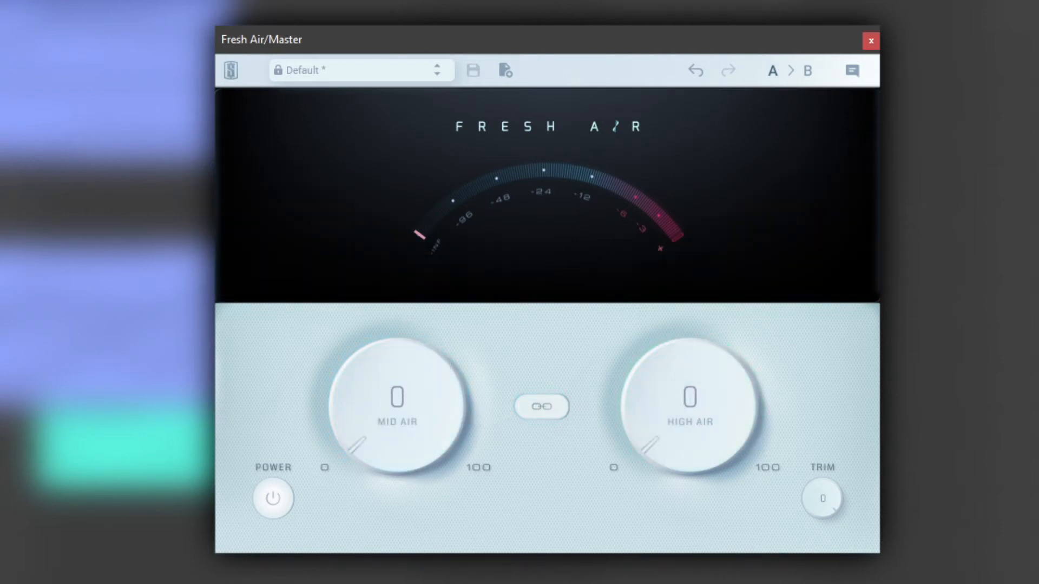
pyautogui.moveTo(873, 449)
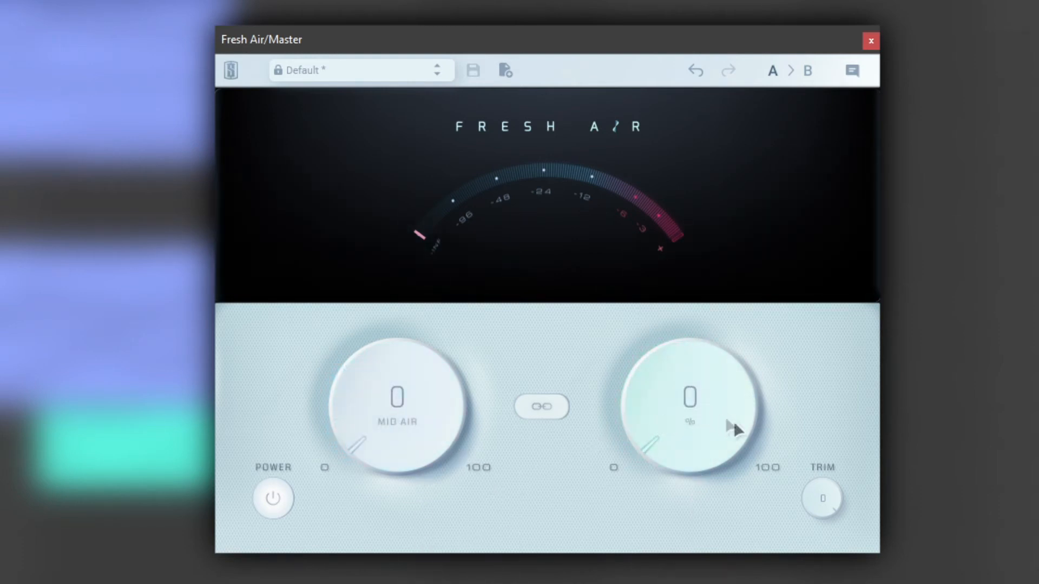
pyautogui.moveTo(801, 486)
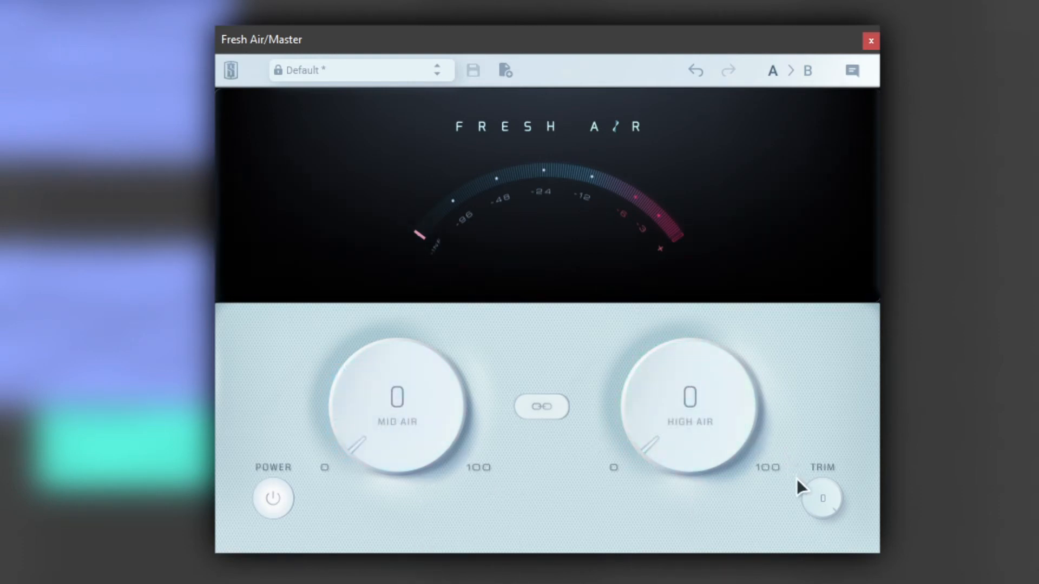
pyautogui.moveTo(271, 496)
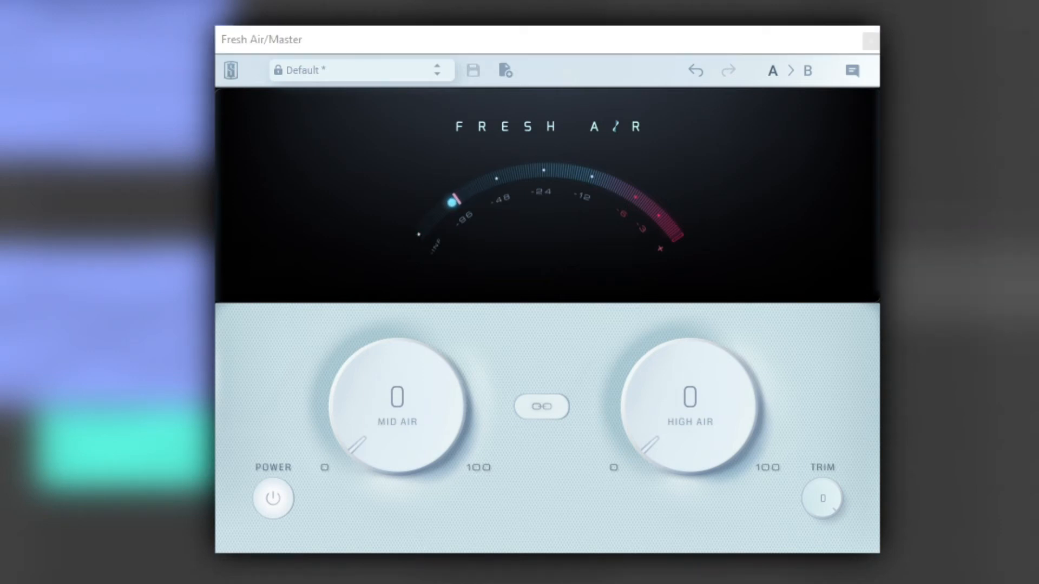
pyautogui.moveTo(530, 206)
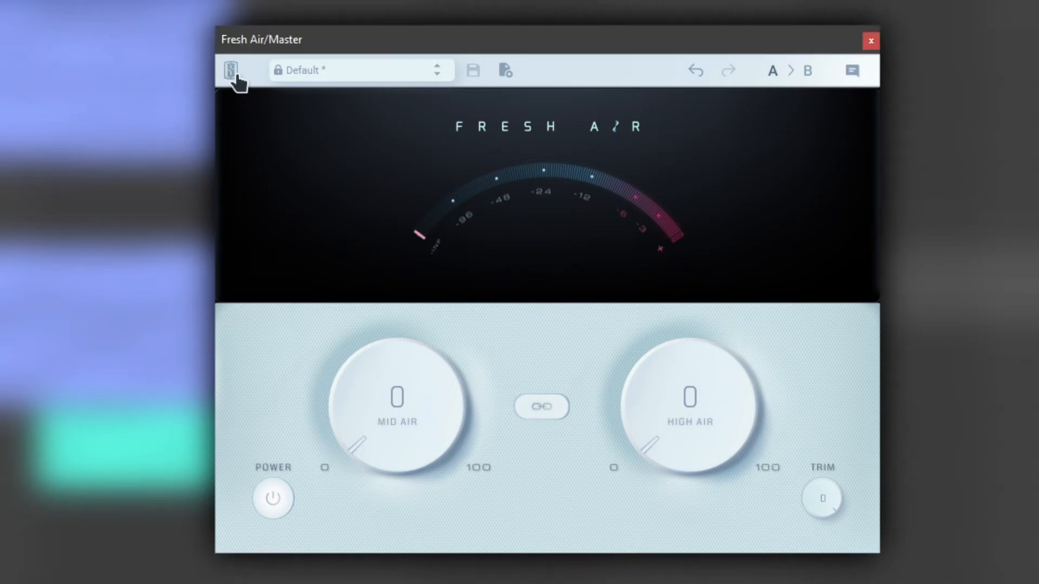
pyautogui.click(232, 70)
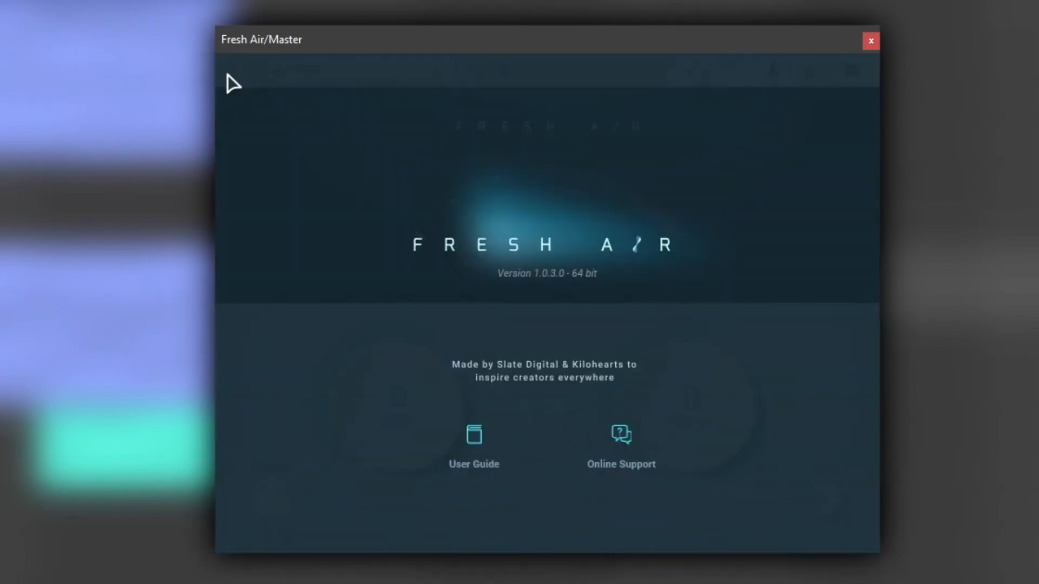
pyautogui.moveTo(590, 429)
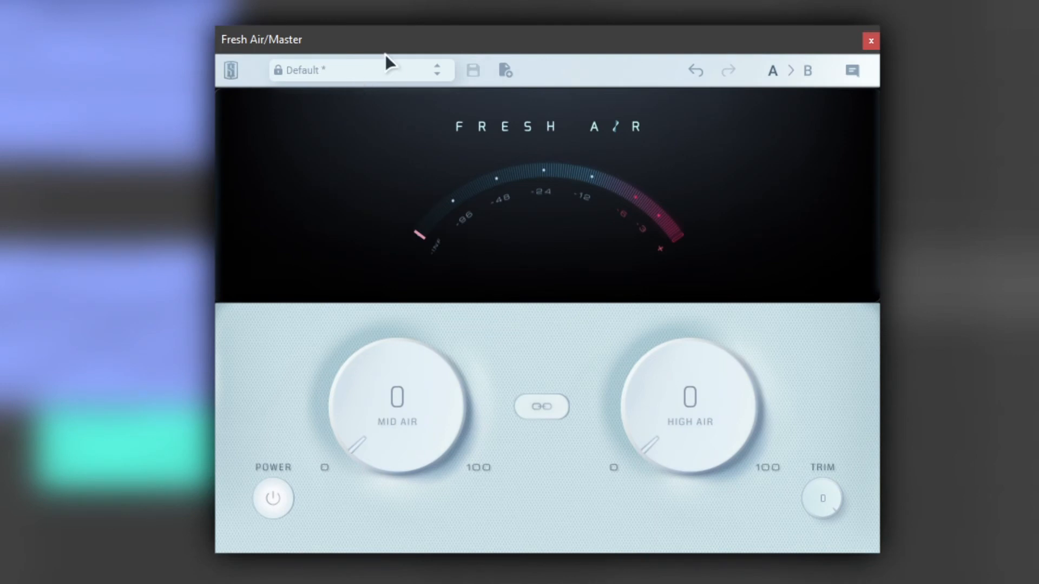
pyautogui.click(329, 70)
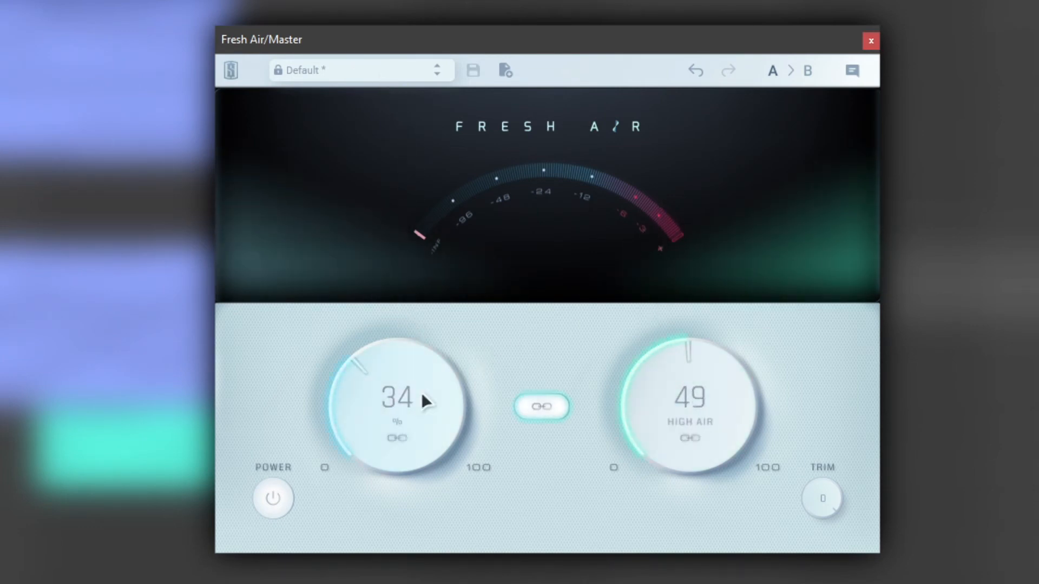
pyautogui.moveTo(482, 85)
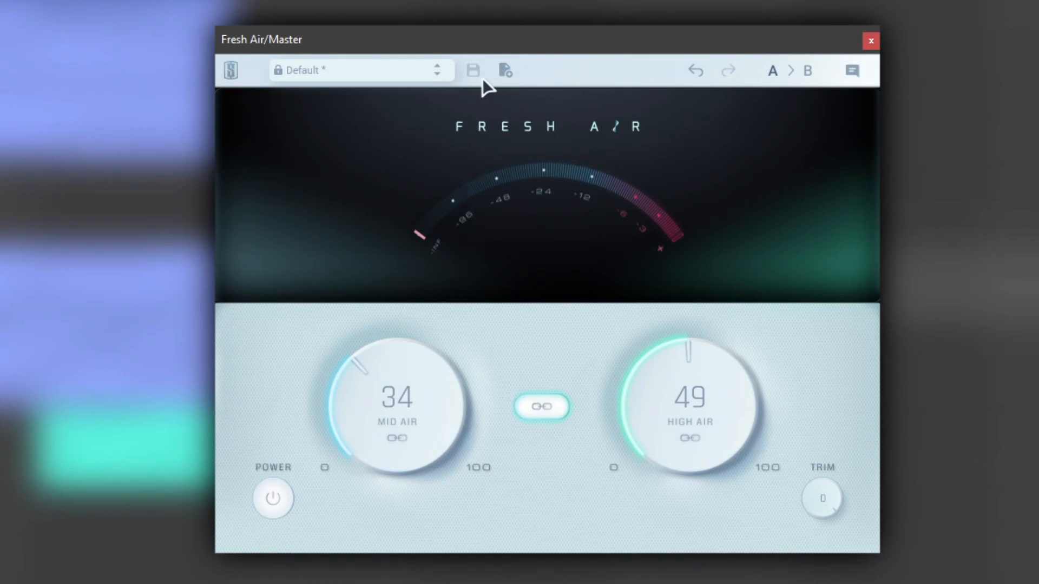
# Save the current Mid Air 34 / High Air 49 settings as a new preset named 'Test'.
pyautogui.click(505, 71)
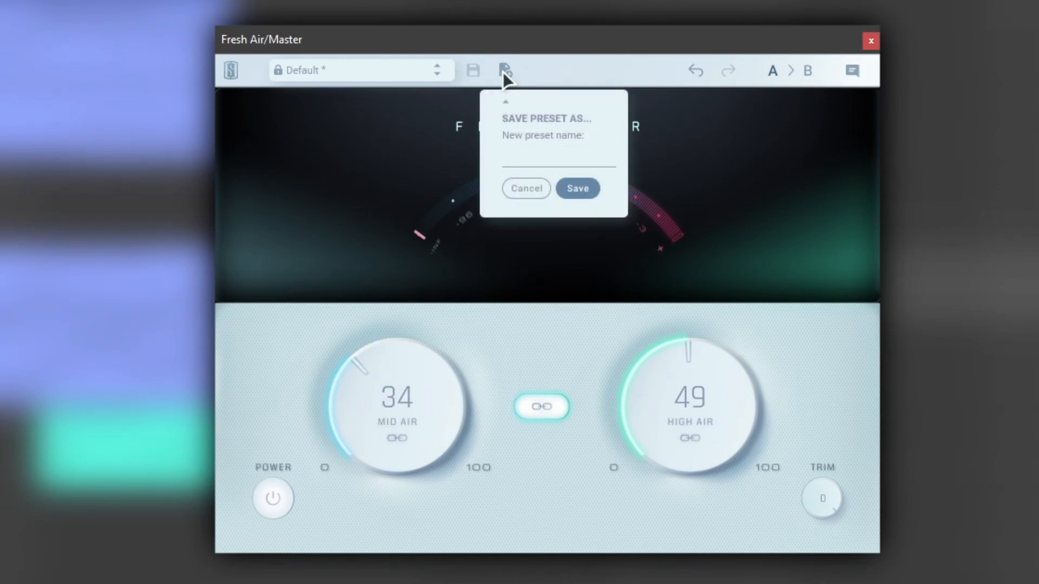
pyautogui.moveTo(516, 151)
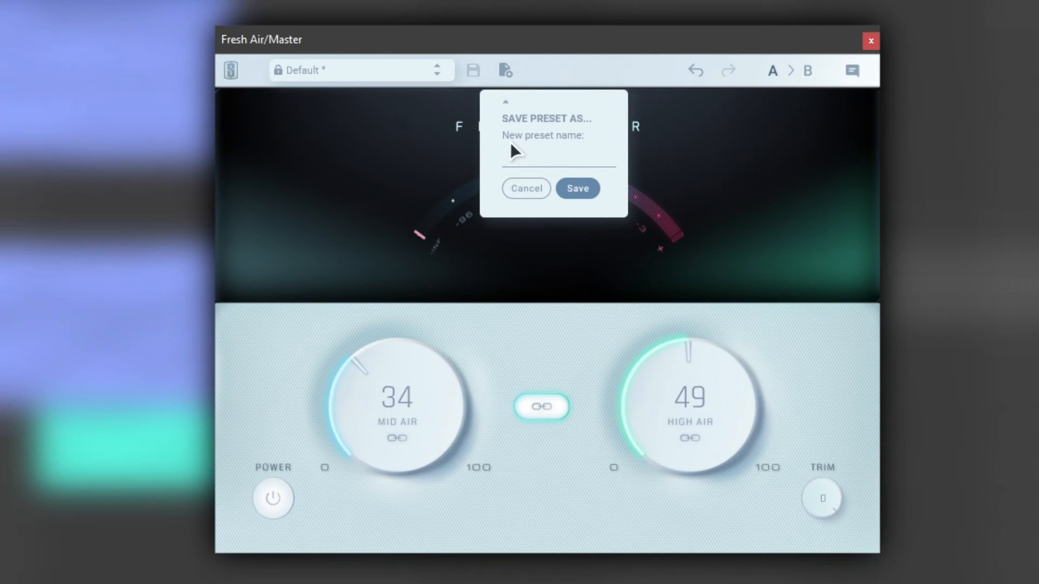
pyautogui.write('Test')
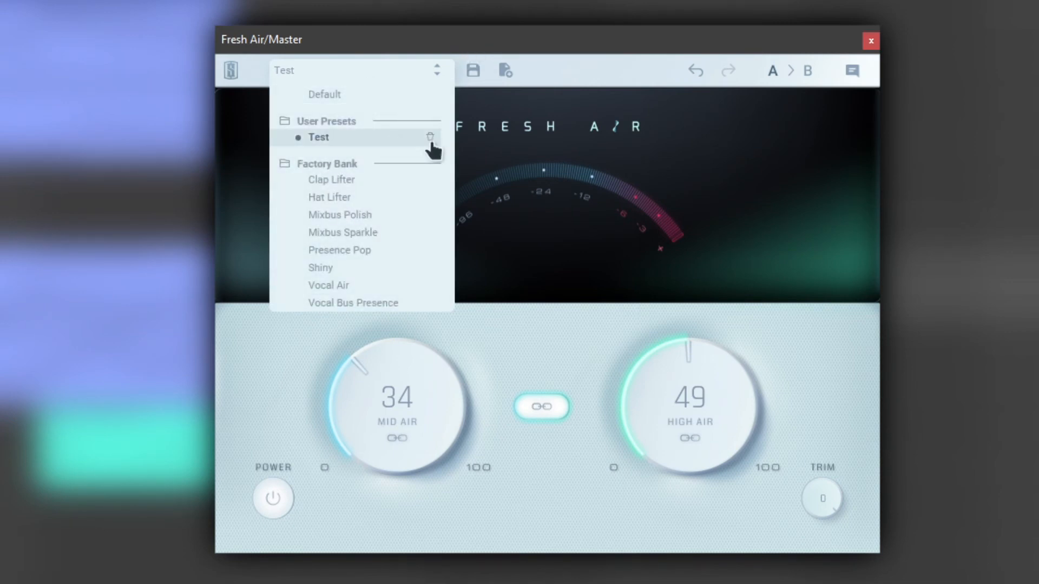
# Delete the Test user preset via its trash icon, confirm, and close the preset list.
pyautogui.click(430, 137)
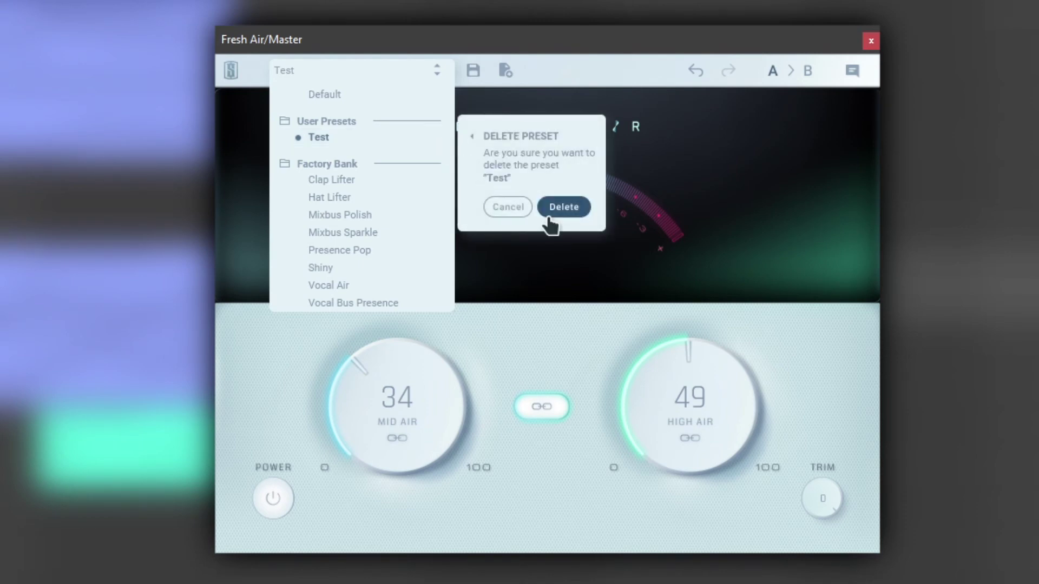
pyautogui.click(563, 207)
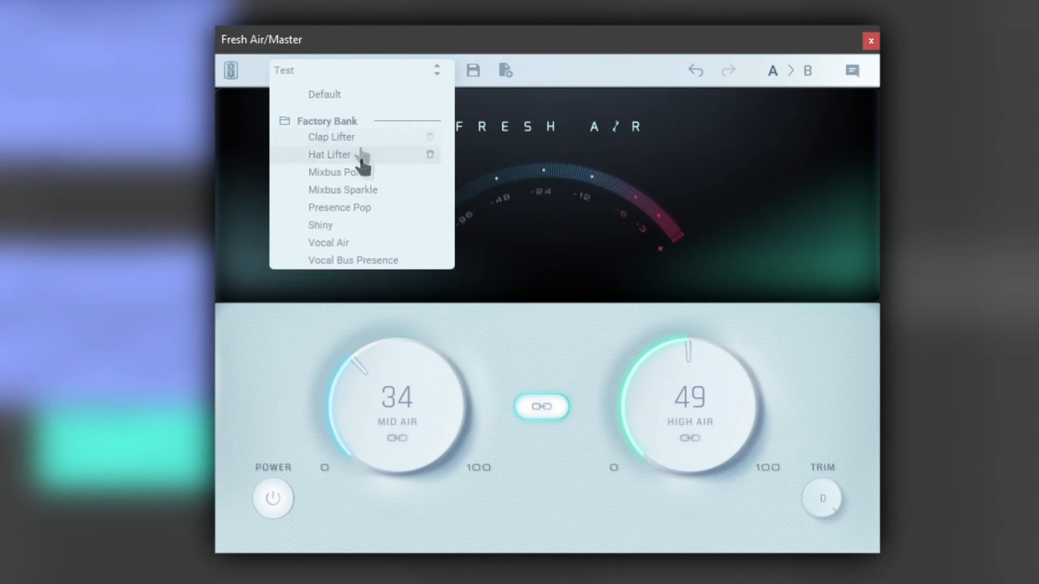
pyautogui.moveTo(353, 259)
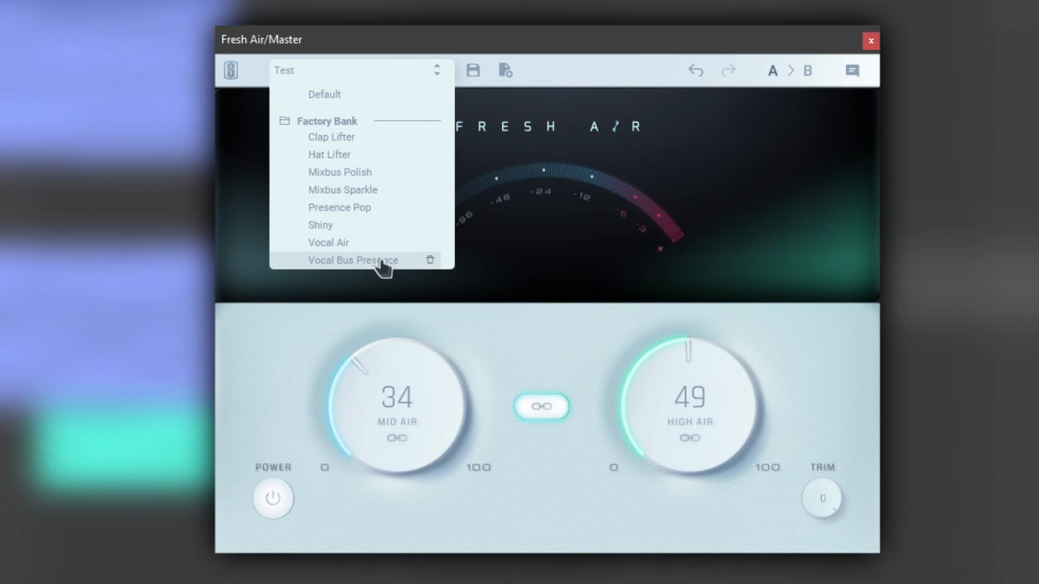
pyautogui.click(571, 82)
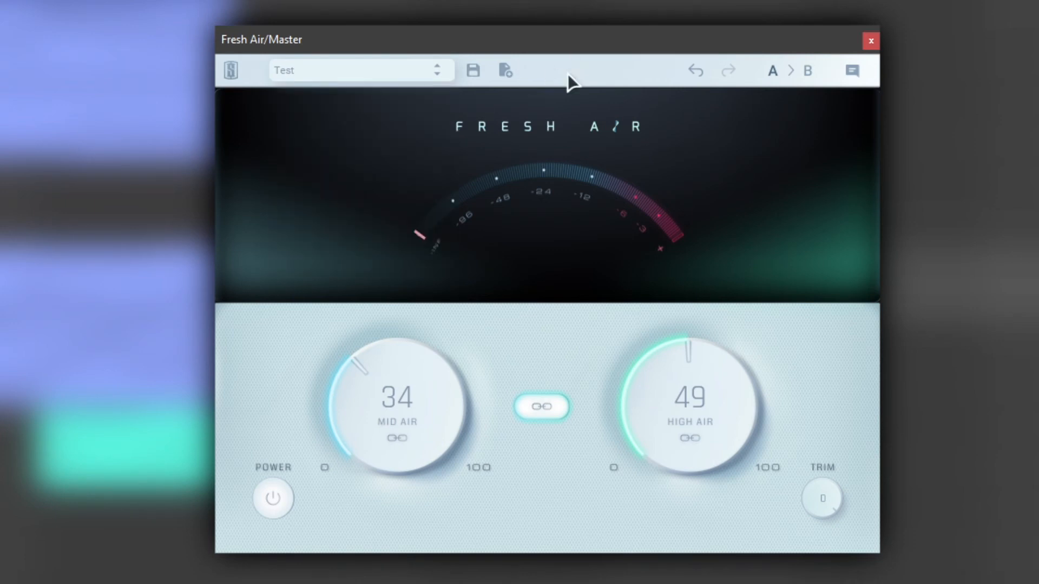
pyautogui.moveTo(694, 53)
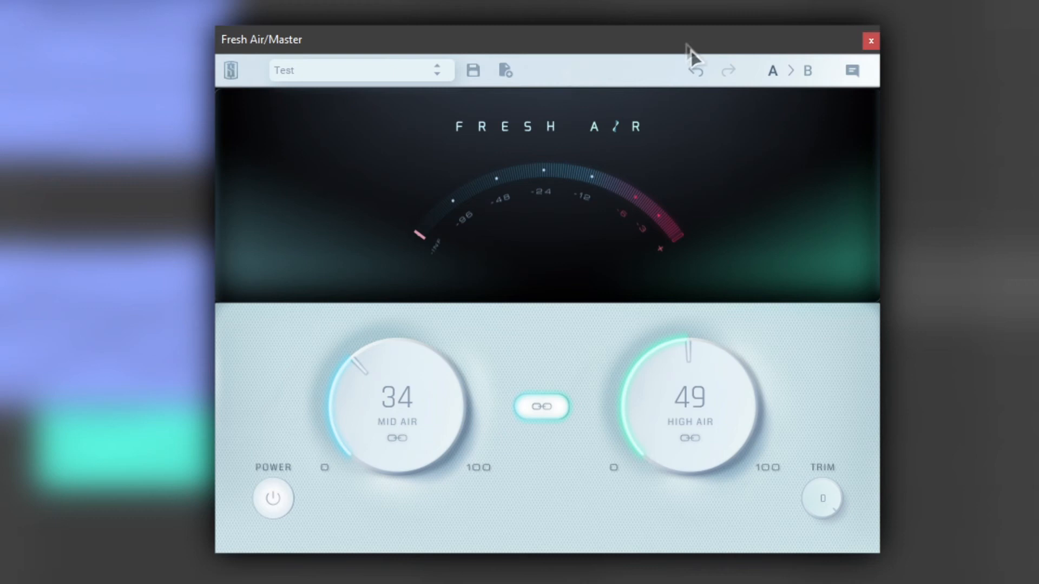
pyautogui.moveTo(688, 50)
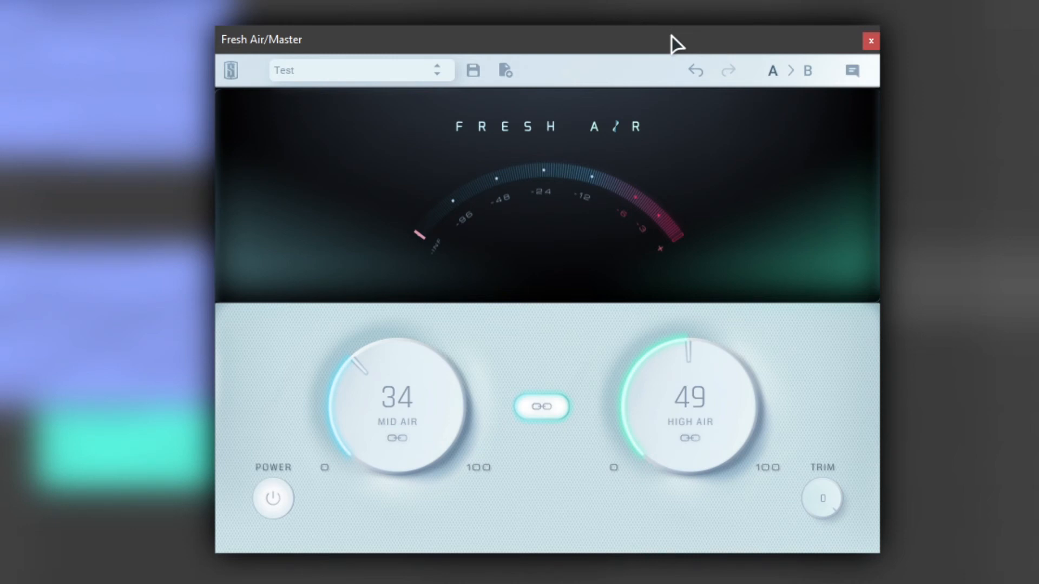
pyautogui.moveTo(632, 58)
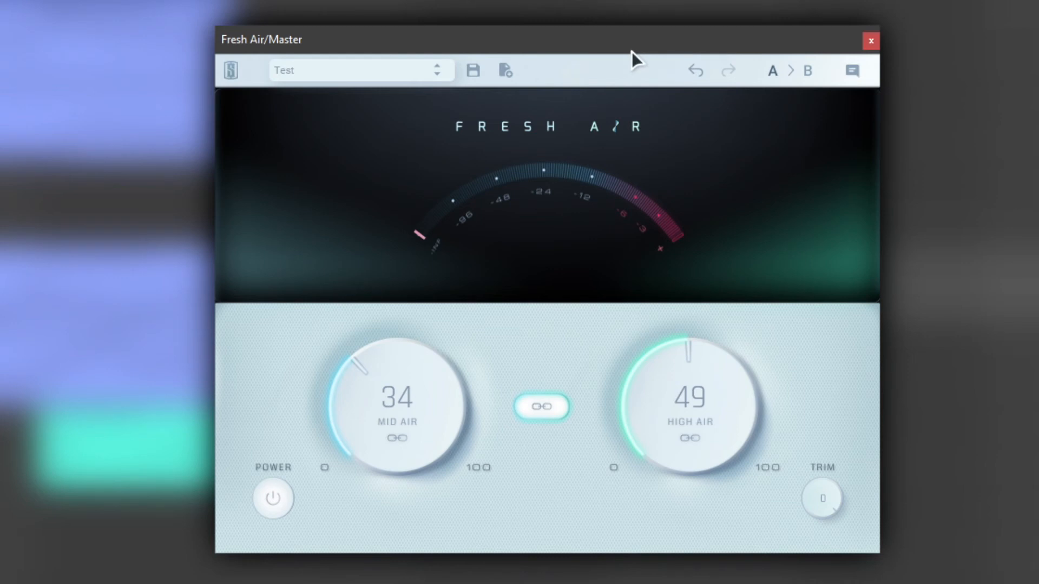
pyautogui.moveTo(700, 85)
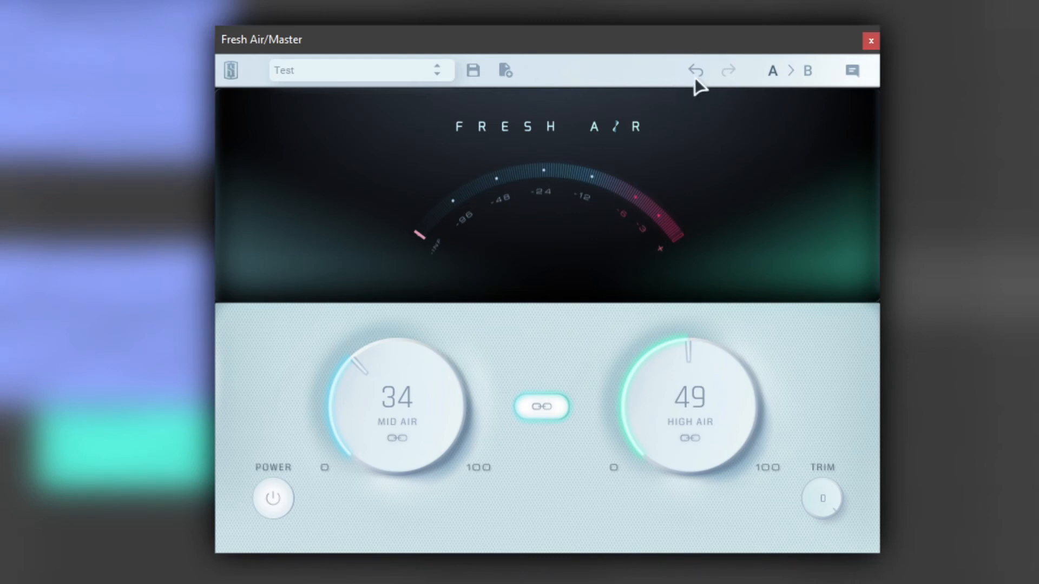
# Undo the last change, reverting to Mid Air 26 and High Air 0.
pyautogui.click(694, 70)
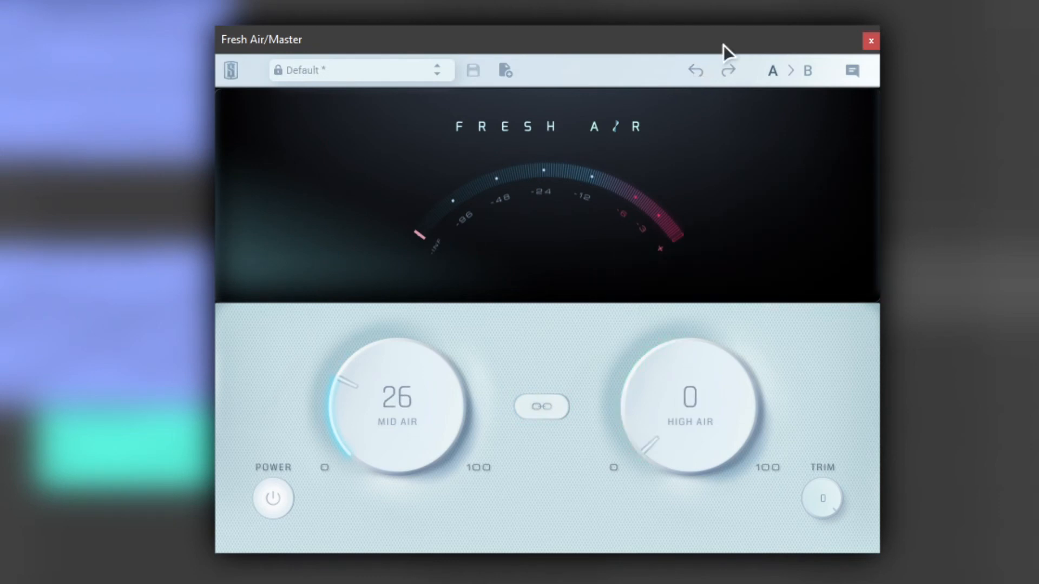
pyautogui.moveTo(809, 73)
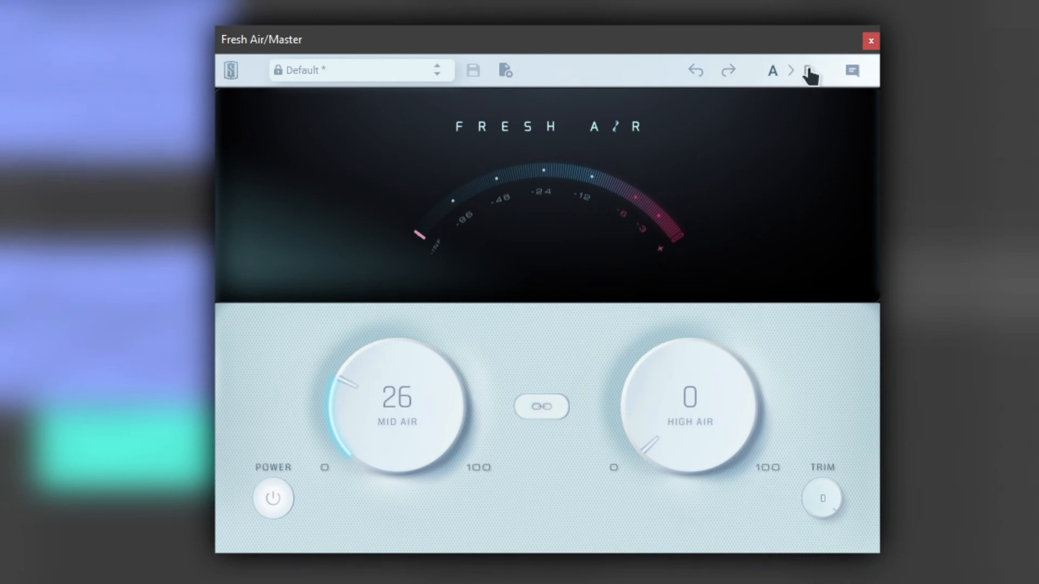
# Switch between A and B slots, copy A's settings to B, and leave B active.
pyautogui.click(808, 70)
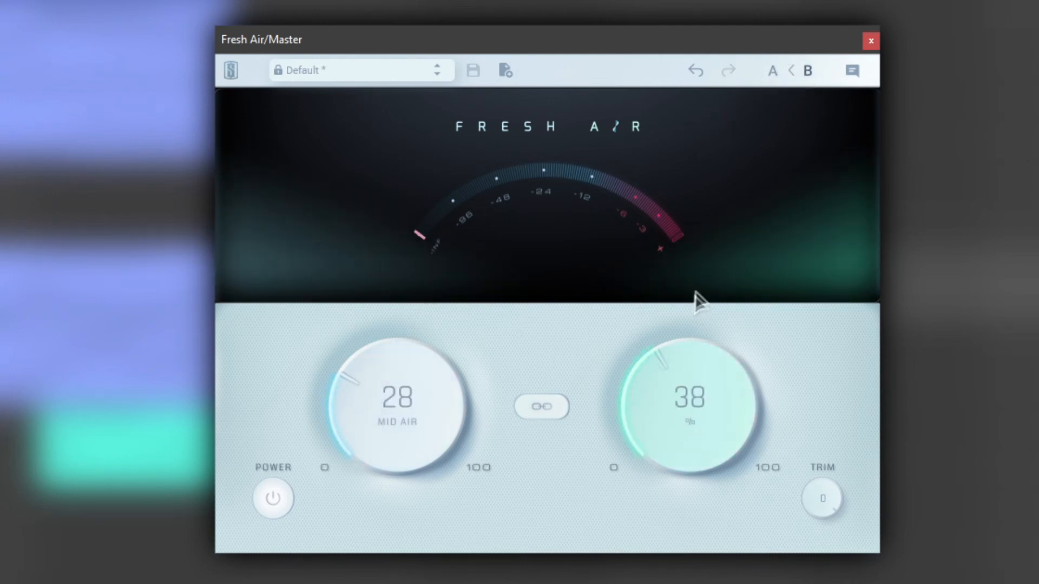
pyautogui.click(791, 70)
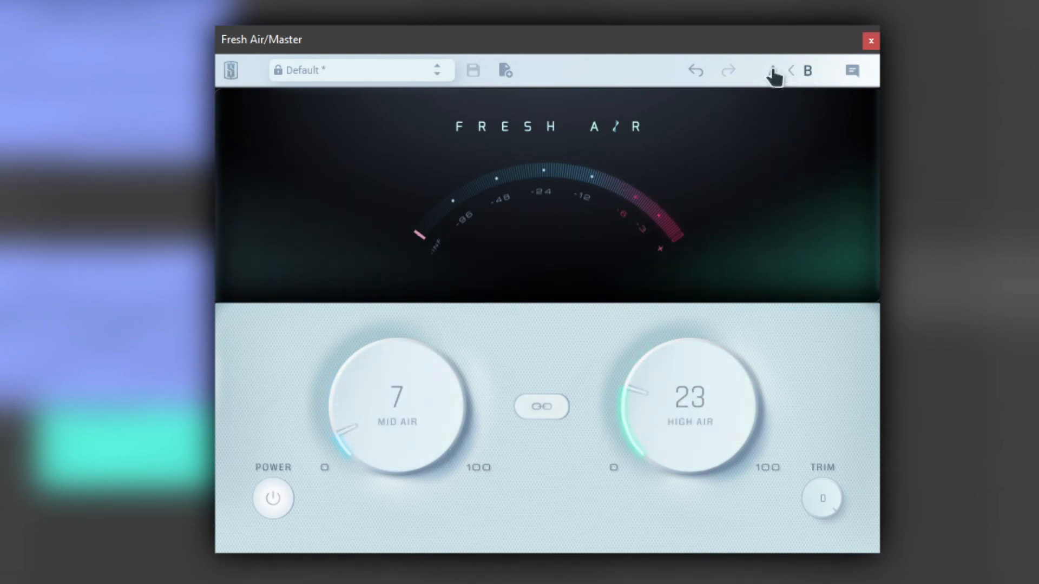
pyautogui.click(772, 70)
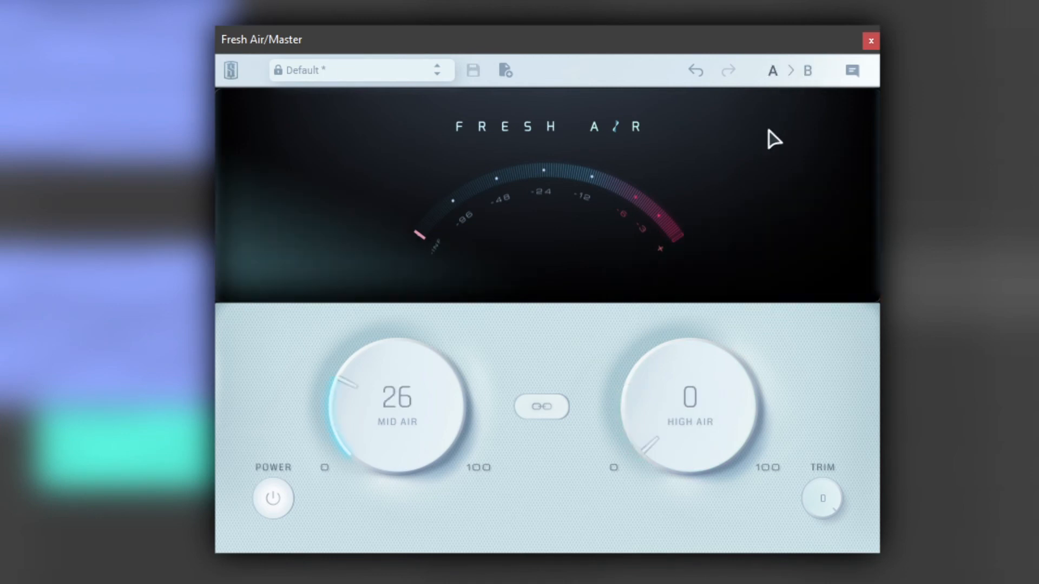
pyautogui.moveTo(781, 79)
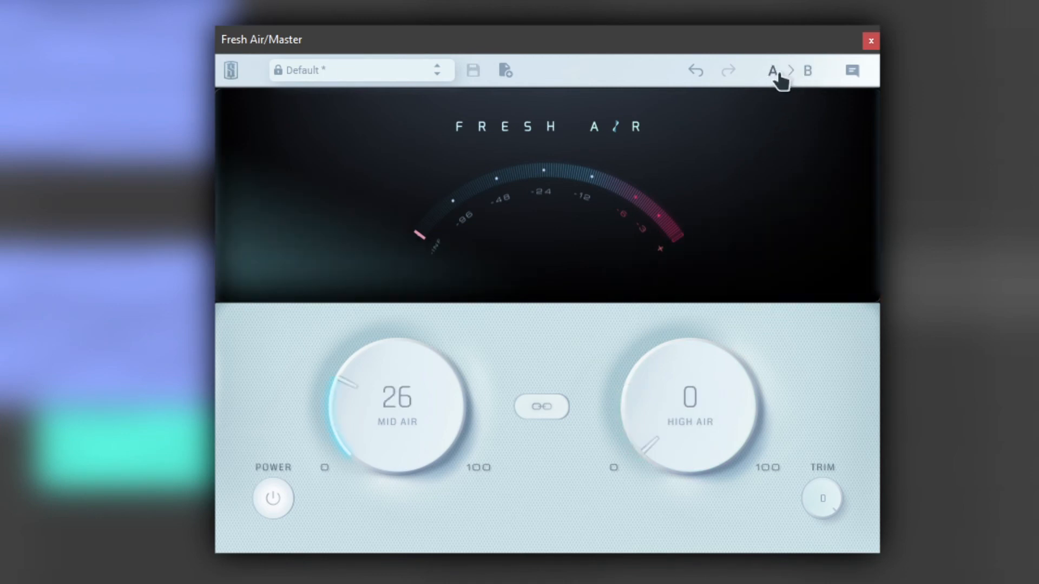
pyautogui.click(807, 71)
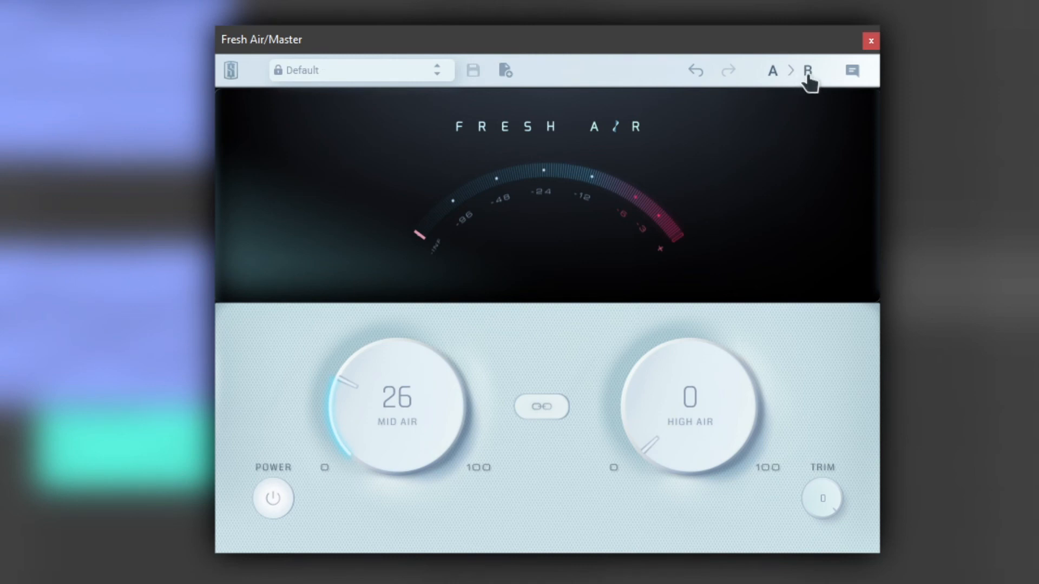
pyautogui.click(807, 70)
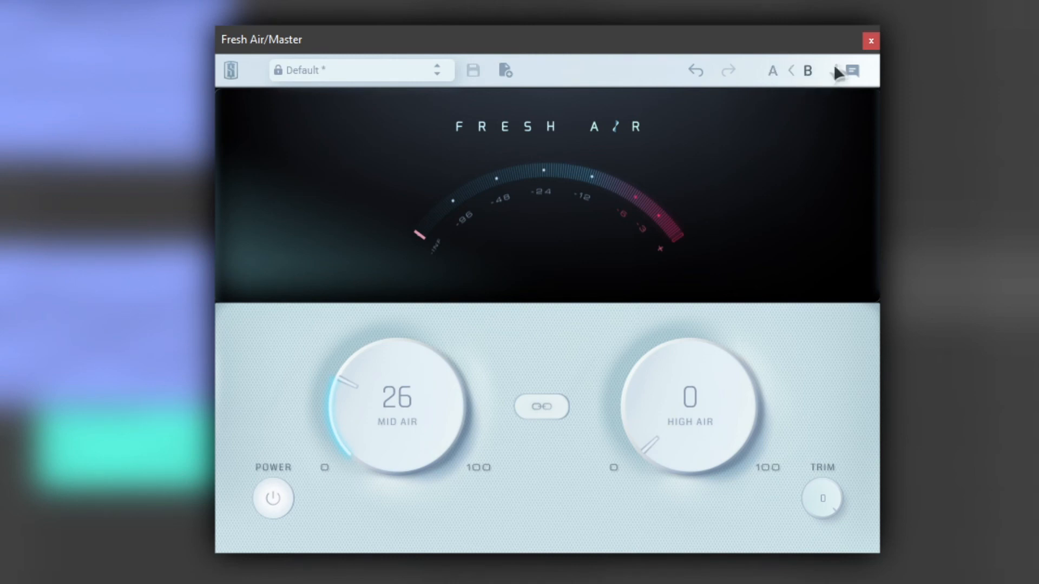
pyautogui.moveTo(850, 73)
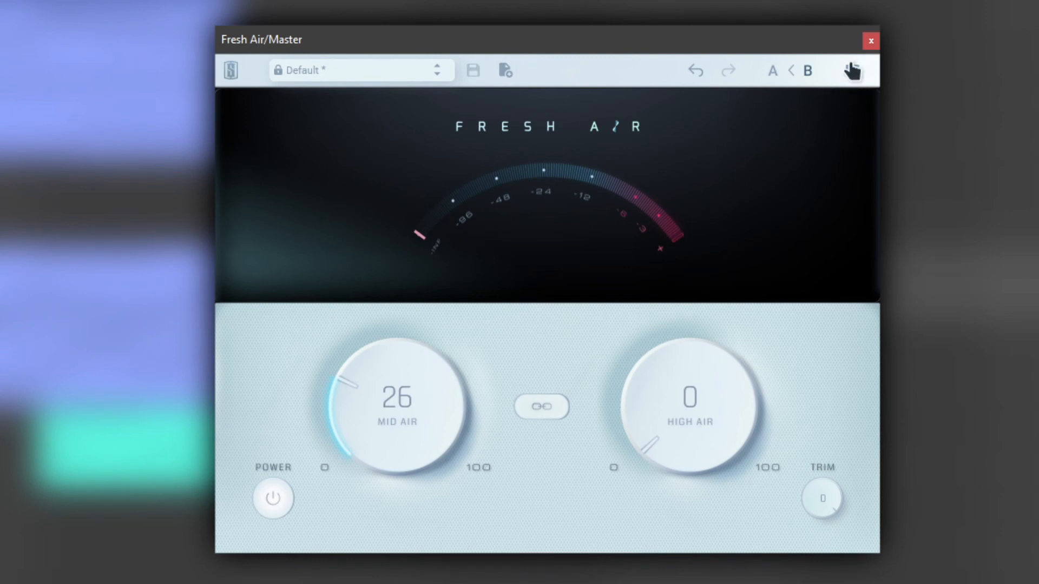
# Reset Mid Air to 0, enter 15, then enter 0 again by double-clicking the knob.
pyautogui.doubleClick(396, 398)
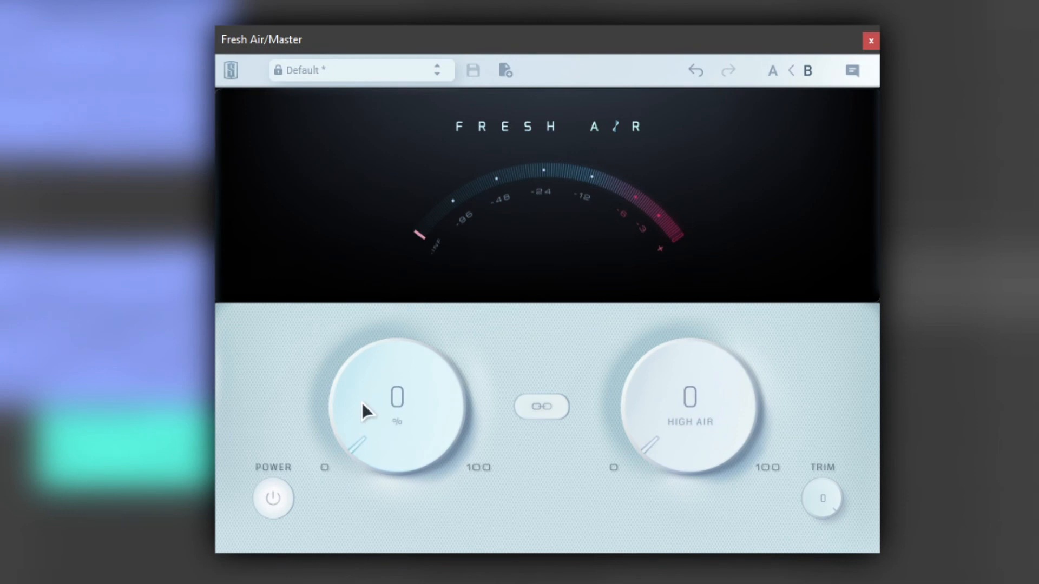
pyautogui.moveTo(416, 407)
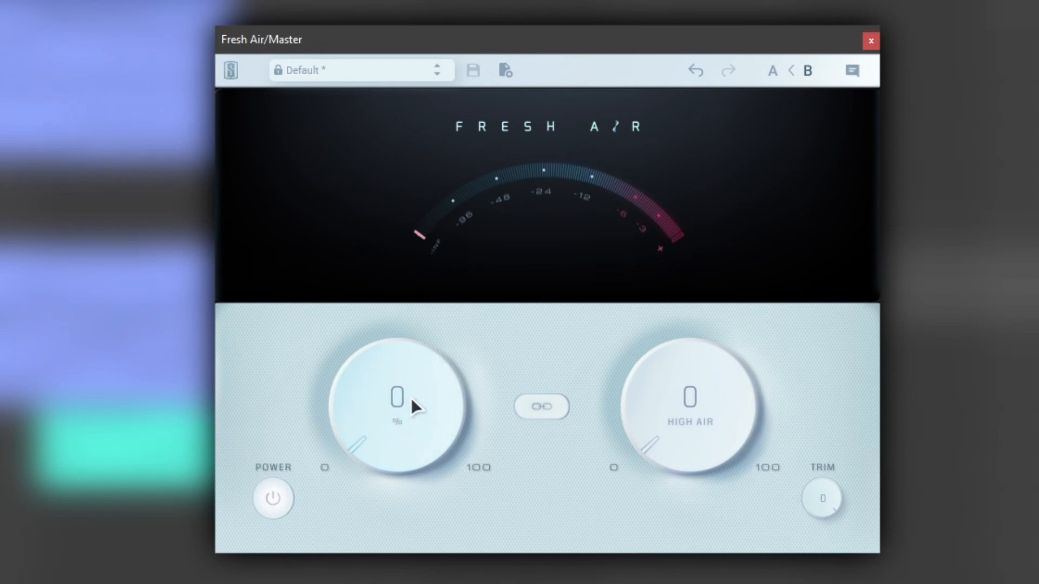
pyautogui.doubleClick(396, 398)
pyautogui.write('15')
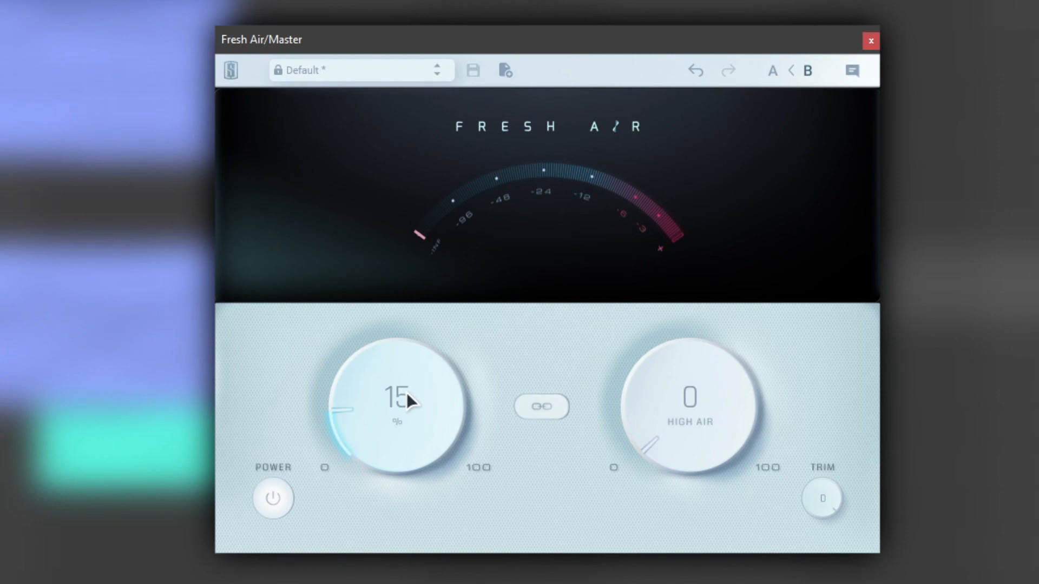
pyautogui.moveTo(472, 338)
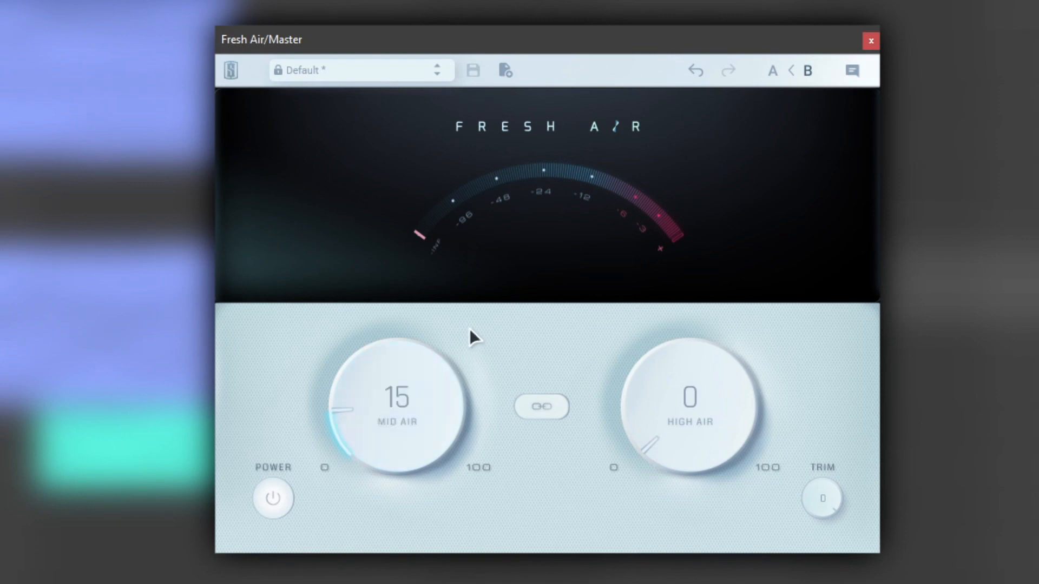
pyautogui.doubleClick(395, 397)
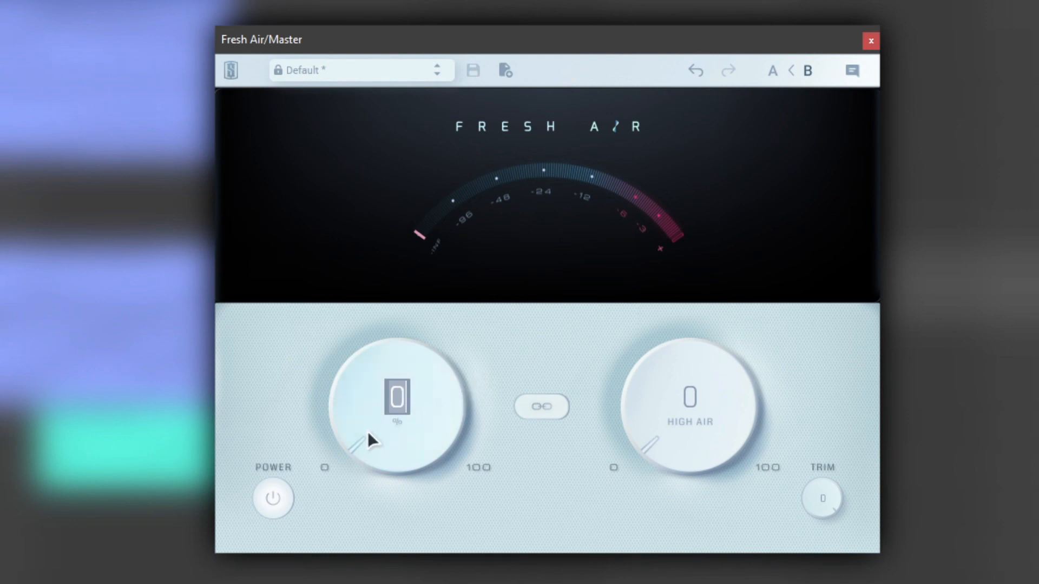
pyautogui.moveTo(389, 354)
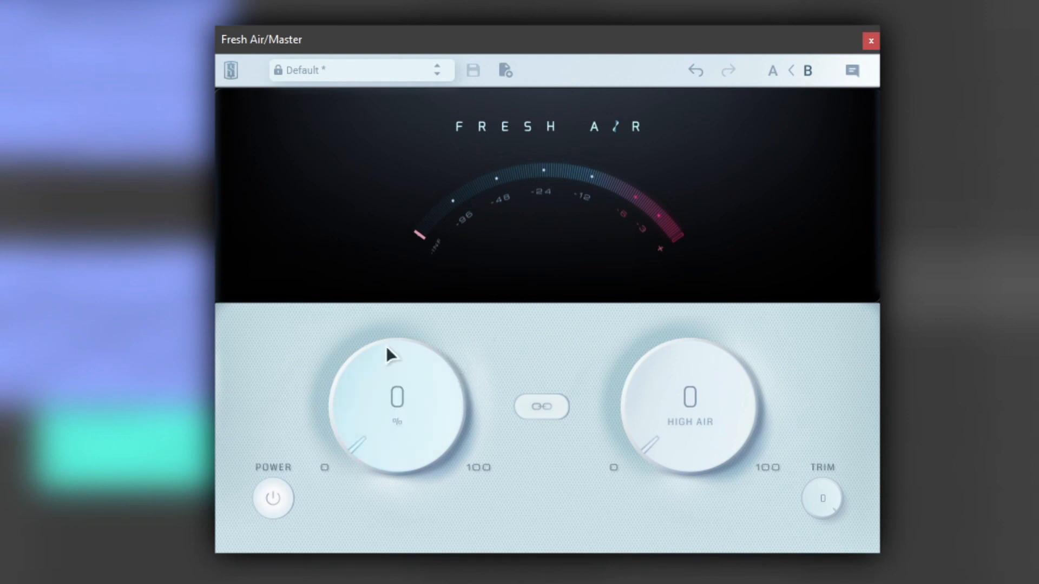
pyautogui.moveTo(782, 172)
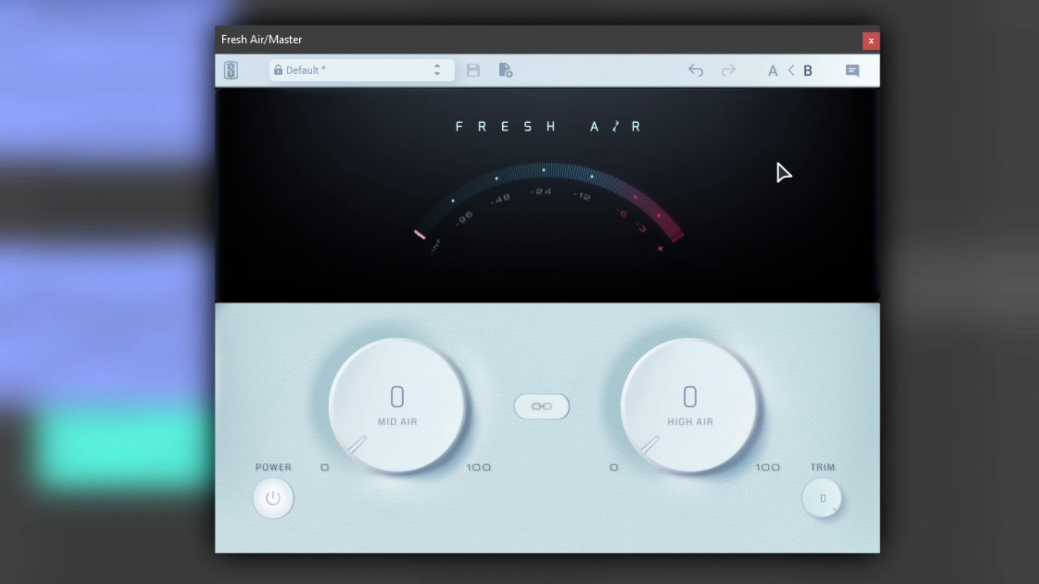
pyautogui.moveTo(712, 400)
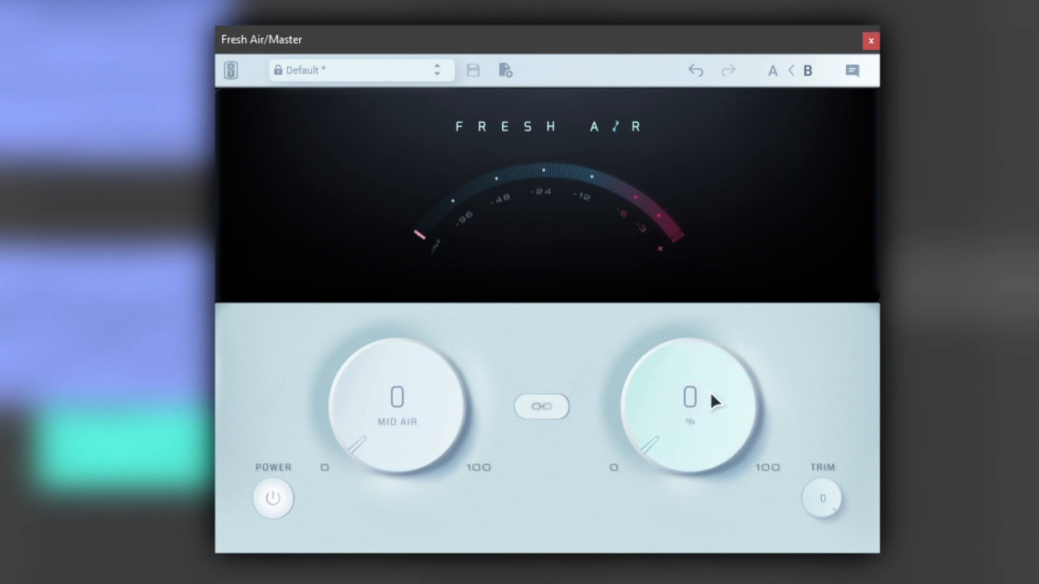